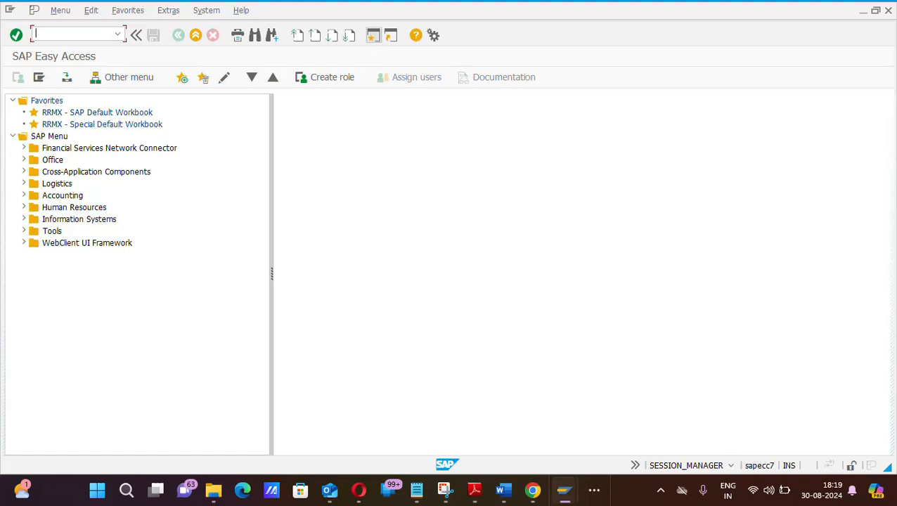
mouse_move(292, 109)
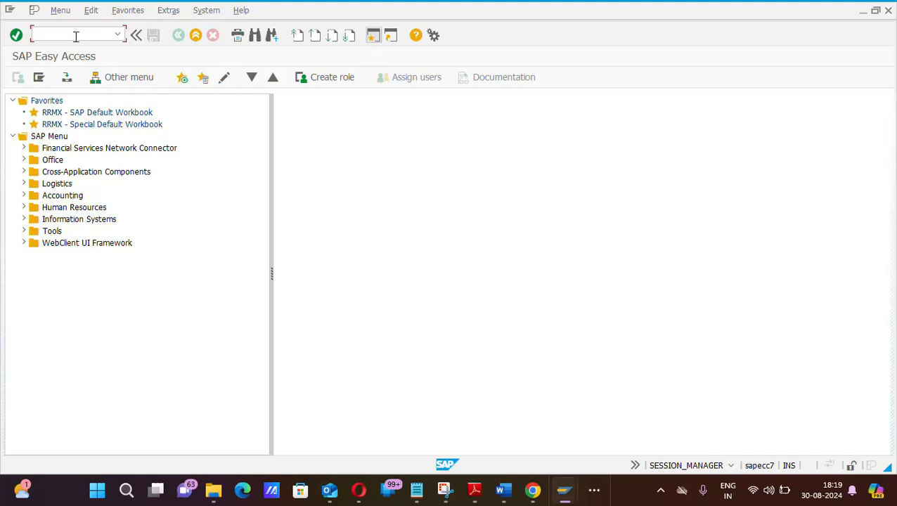
- Start the F-03 Clear G/L Account transaction and place the cursor in the Account field
text(f-03)
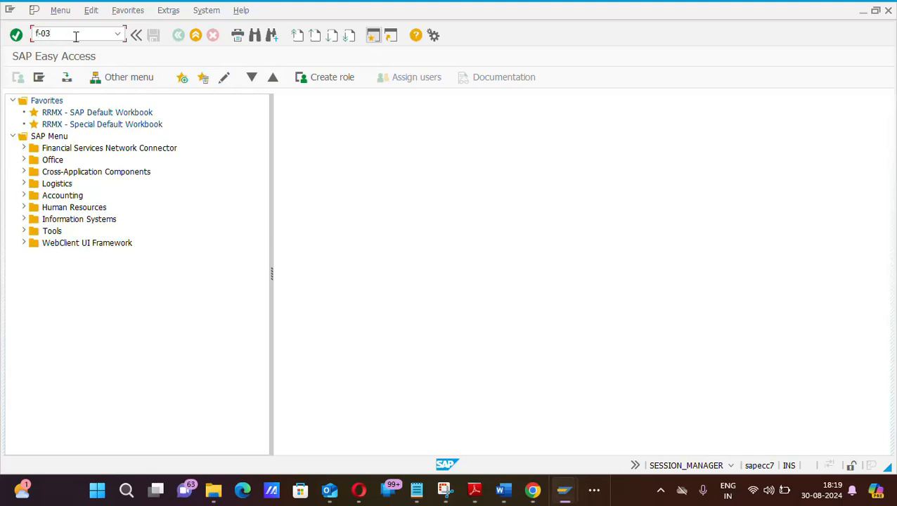
key(Enter)
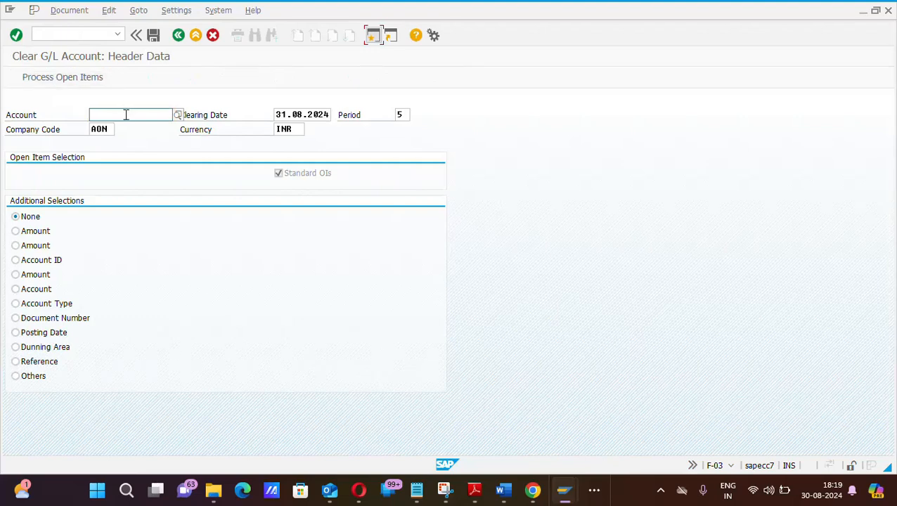
click(130, 115)
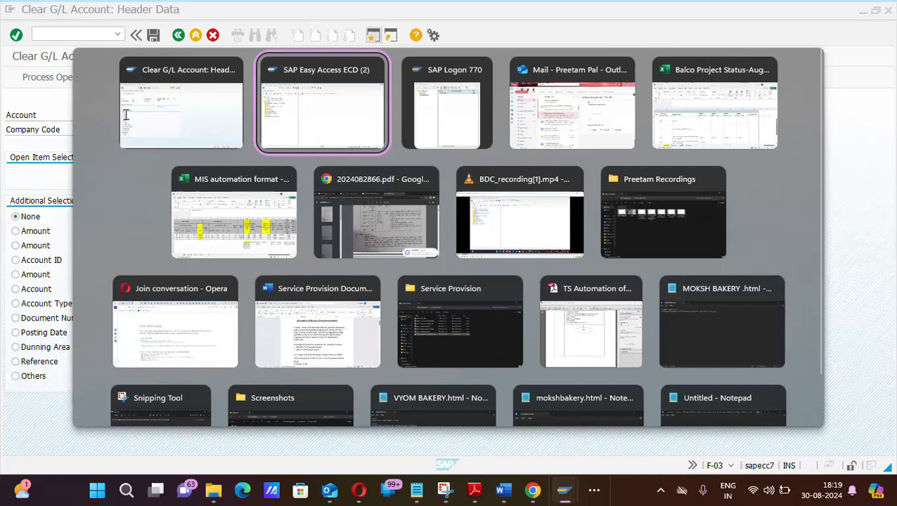
- In the second SAP session, launch the FBL3N G/L Account Line Item Display selection screen
click(323, 104)
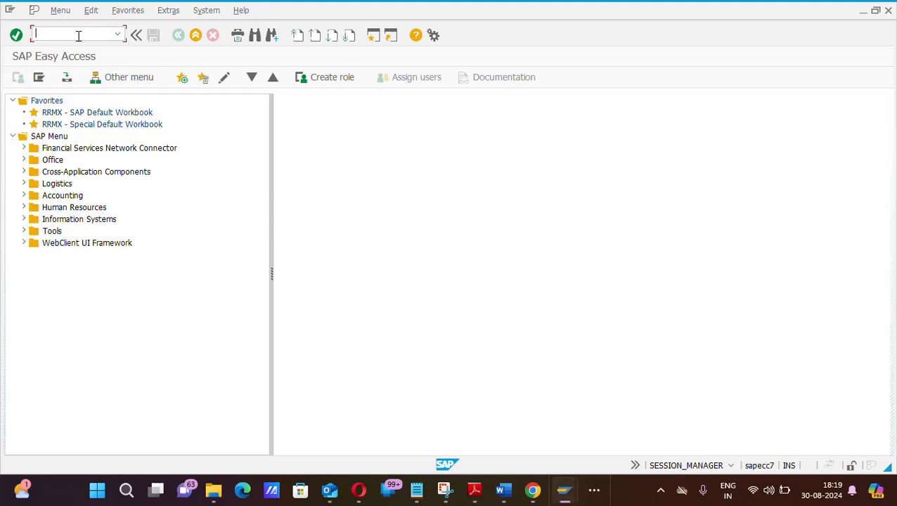
text(fbl3n)
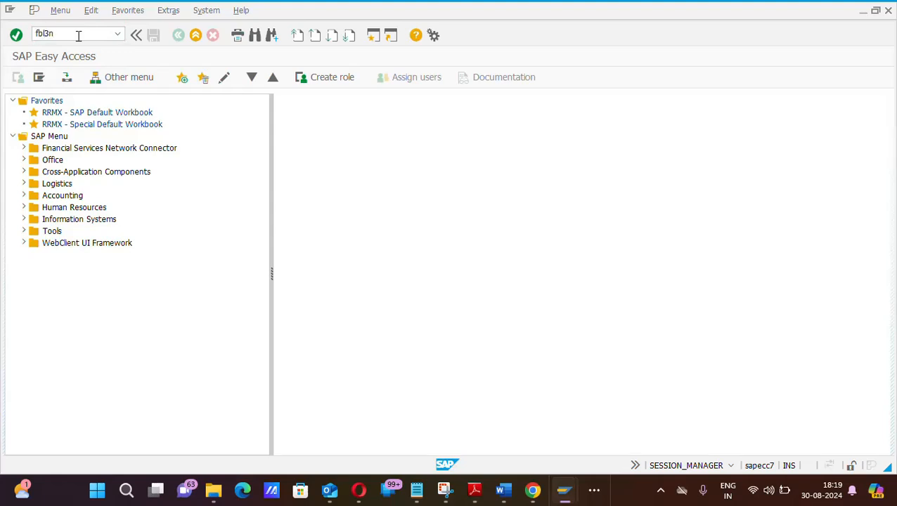
key(Enter)
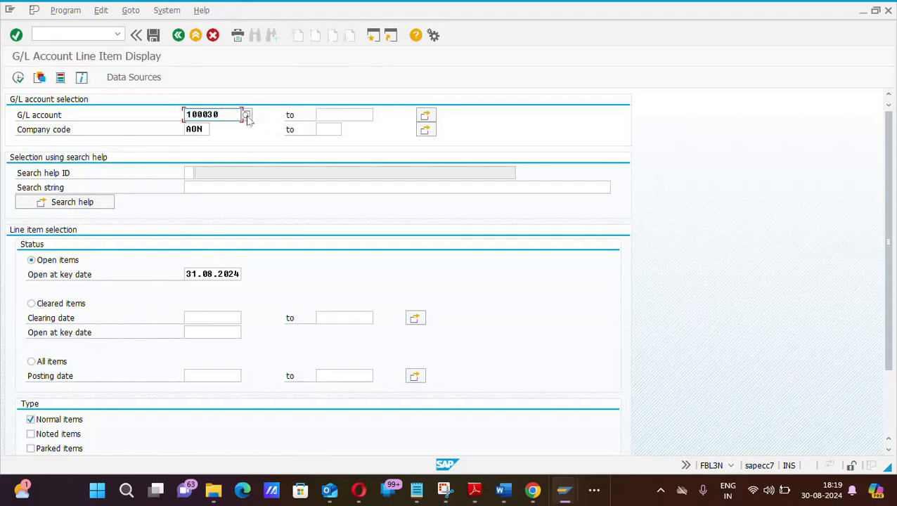
- Pick G/L account 100030 via search help, confirm company code AON, and run the report
click(246, 115)
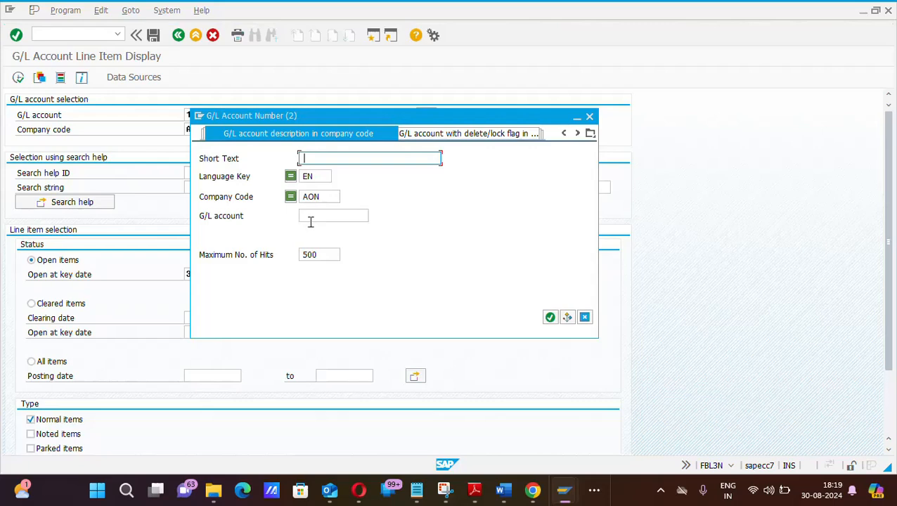
text(10)
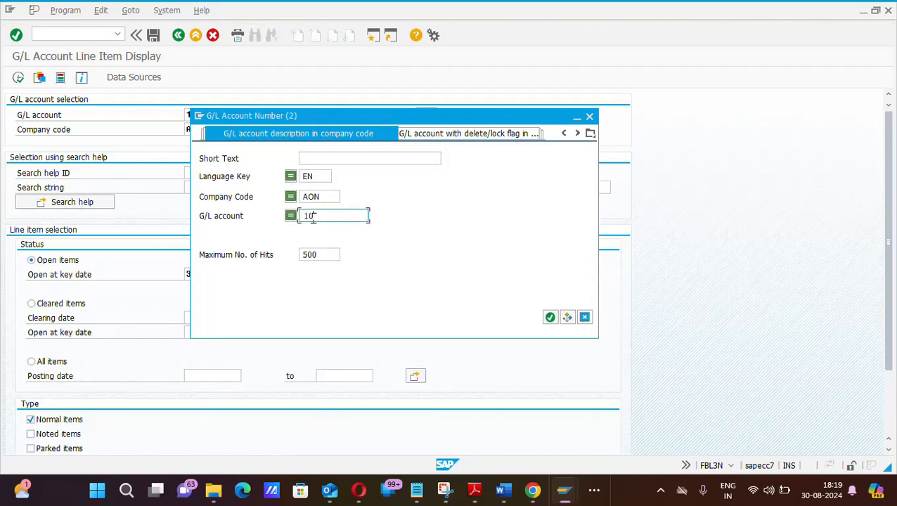
text(00030)
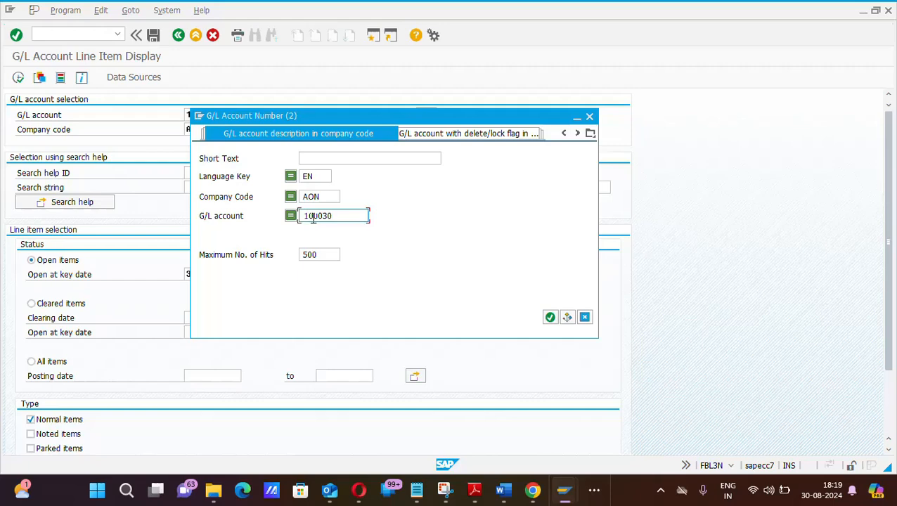
click(550, 317)
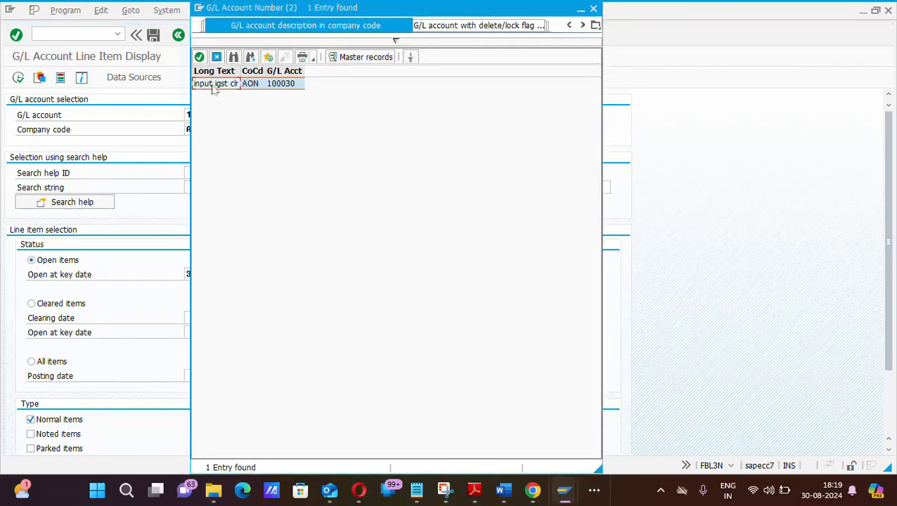
mouse_move(277, 88)
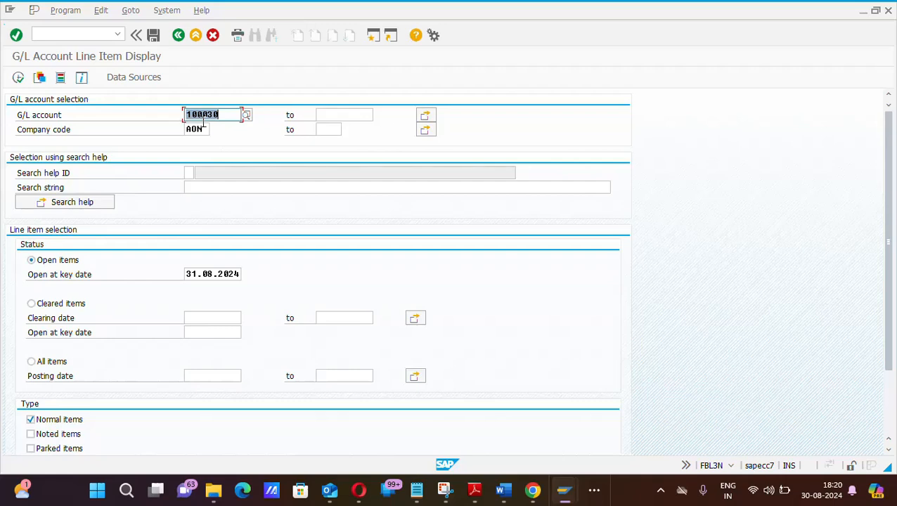
click(197, 129)
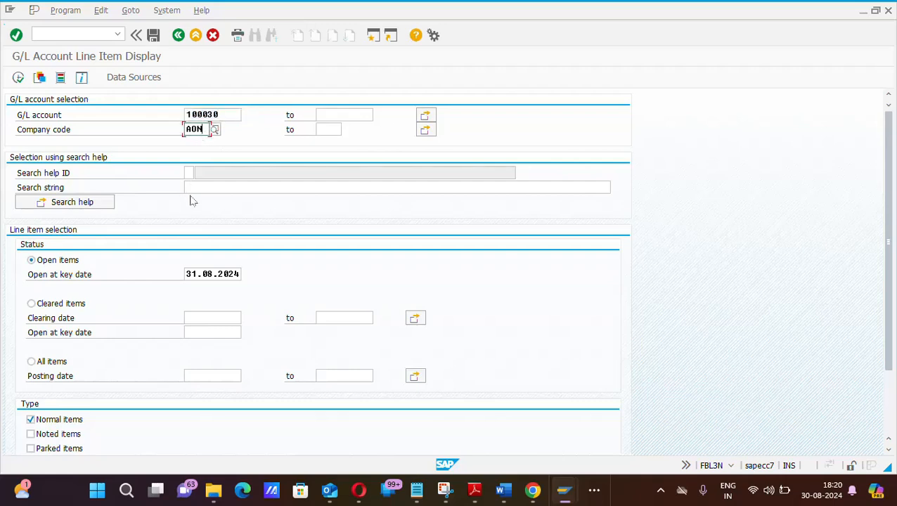
mouse_move(219, 146)
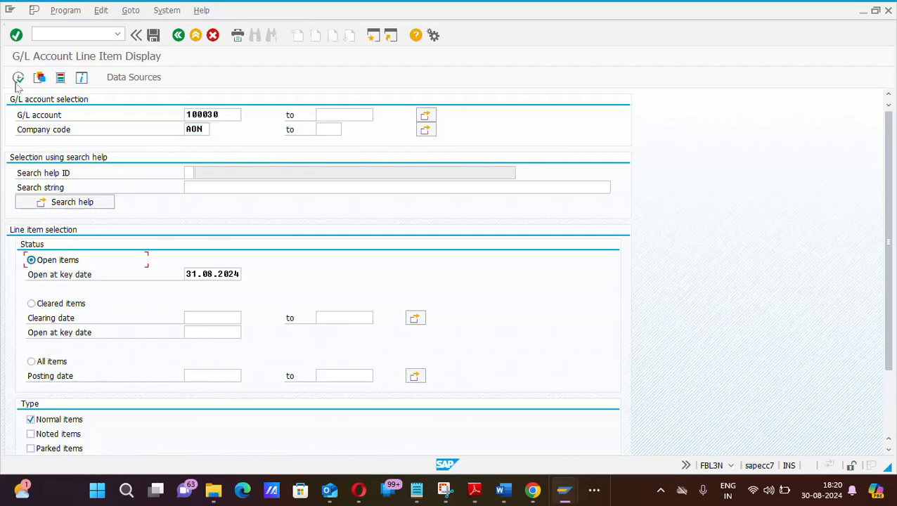
mouse_move(18, 78)
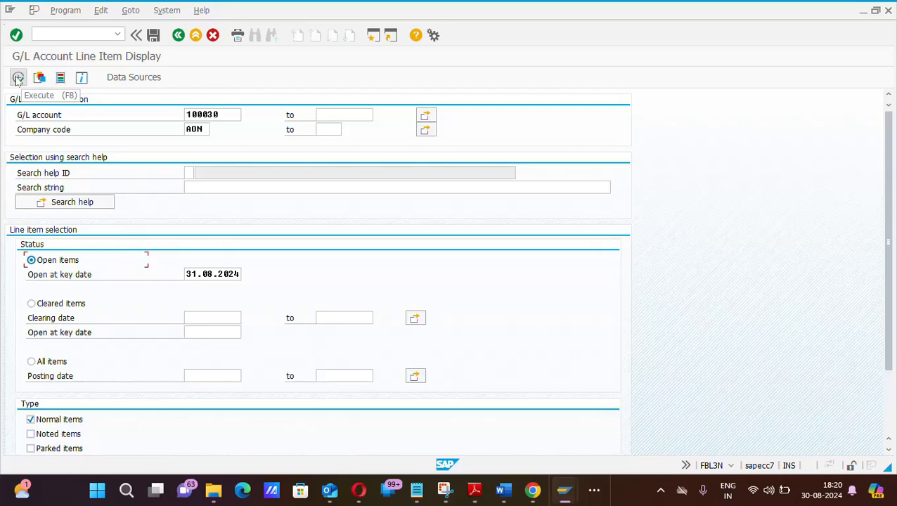
click(17, 78)
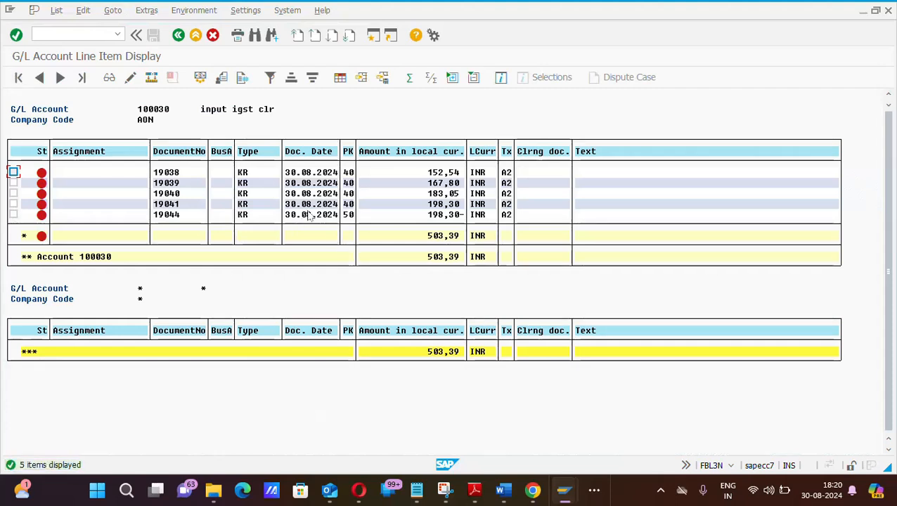
mouse_move(391, 209)
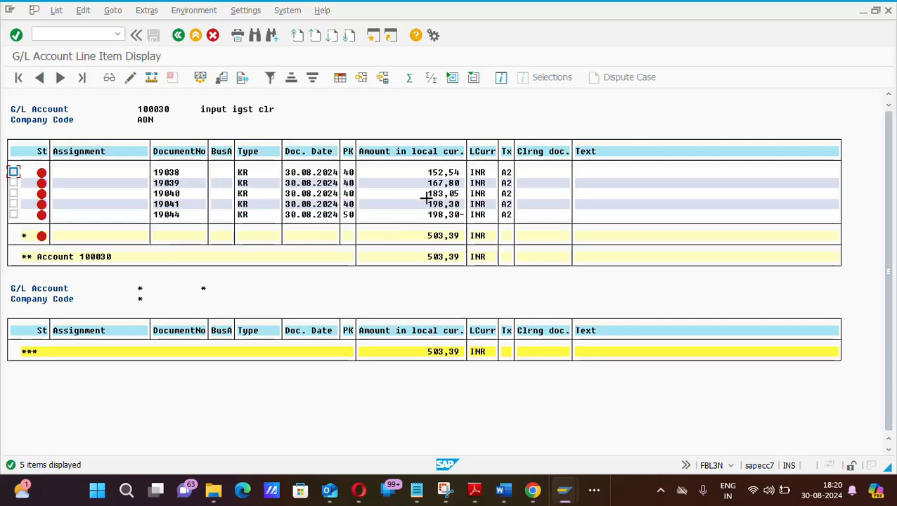
- Block-select the rows for documents 19041 and 19044 in the open item list
drag(443, 193, 443, 214)
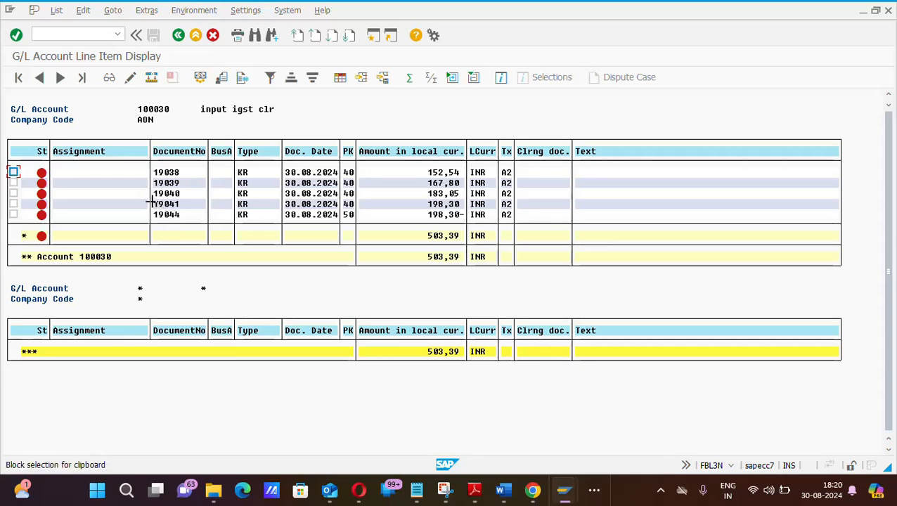
drag(166, 204, 166, 215)
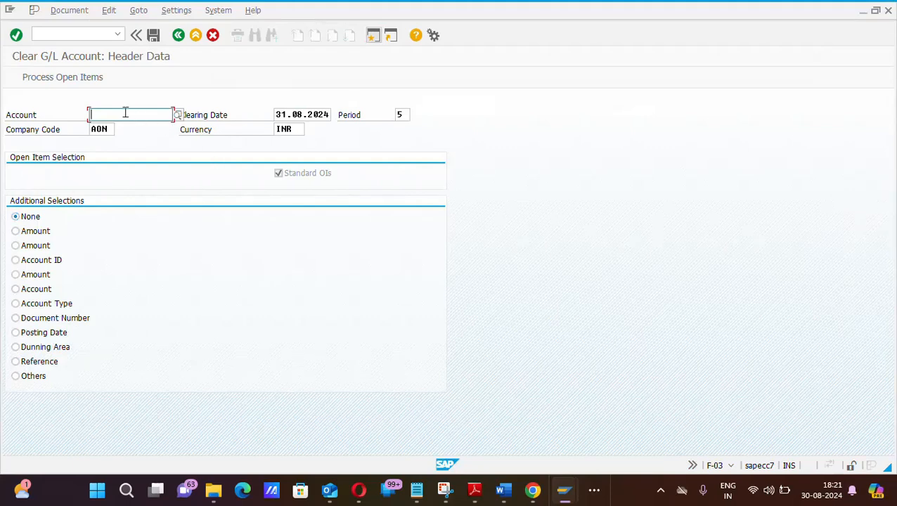
- Enter account 100030 in F-03, select by Document Number, and process open items
text(100030)
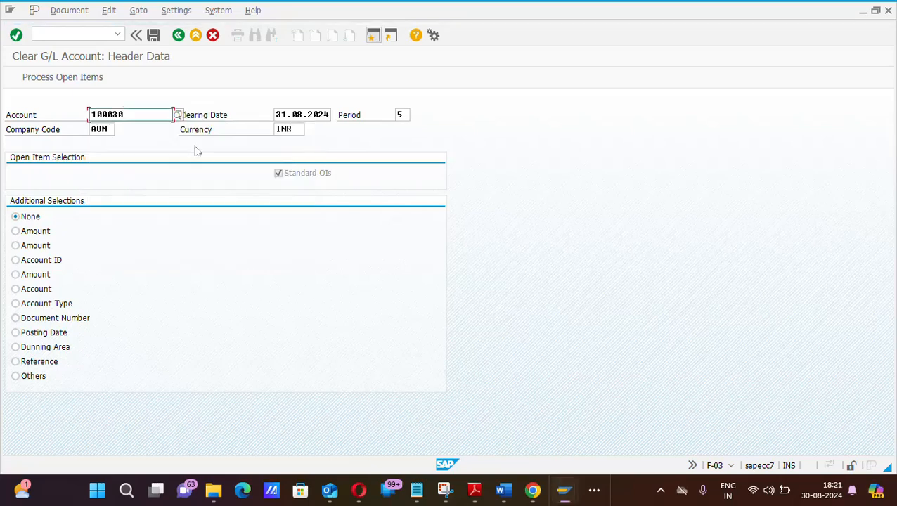
click(15, 260)
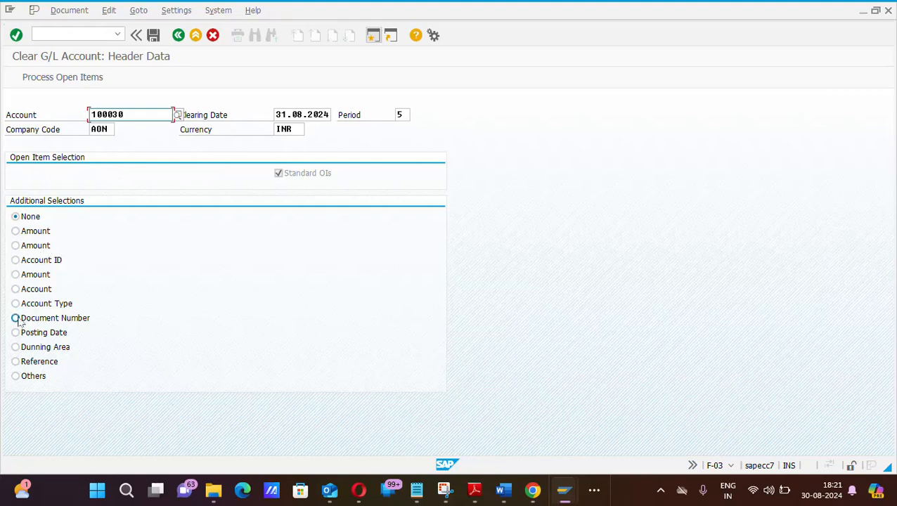
click(15, 317)
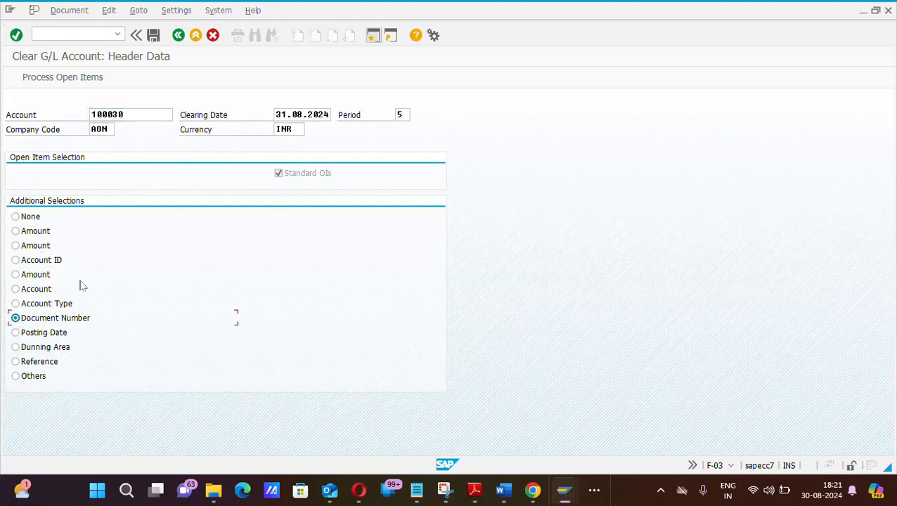
click(63, 77)
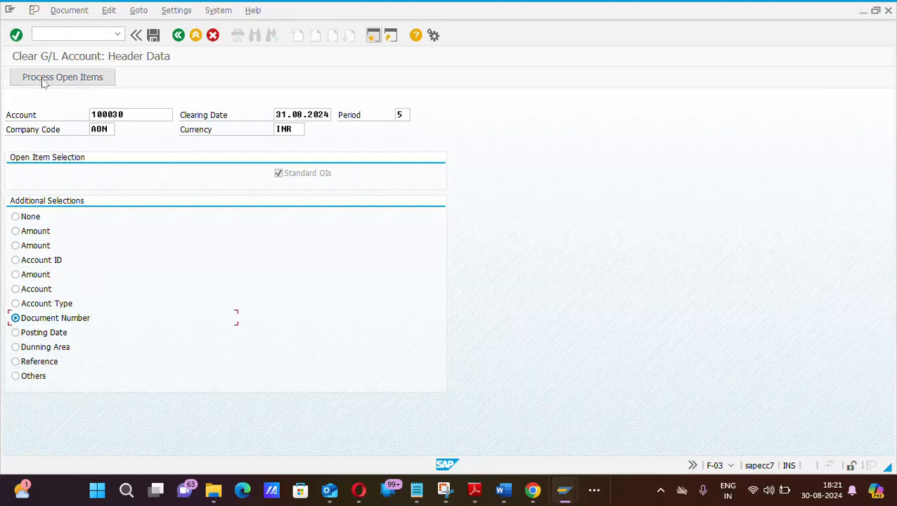
mouse_move(63, 77)
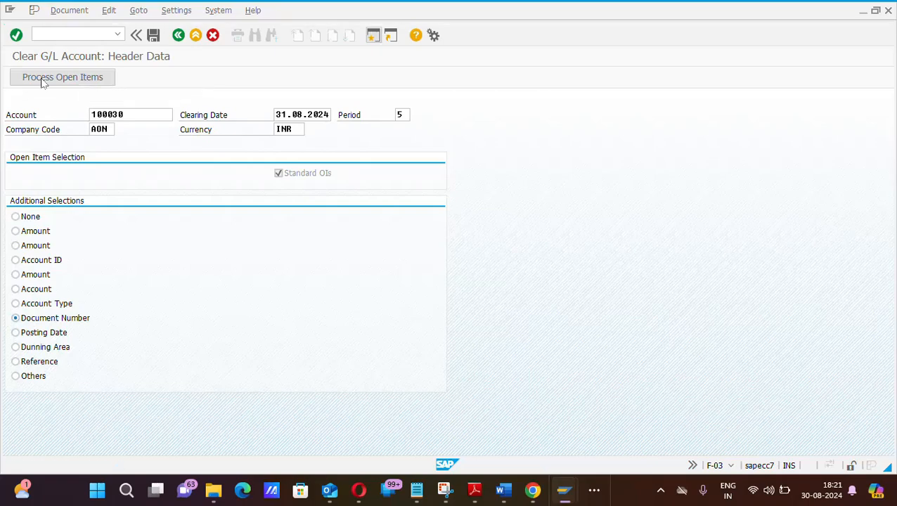
click(63, 77)
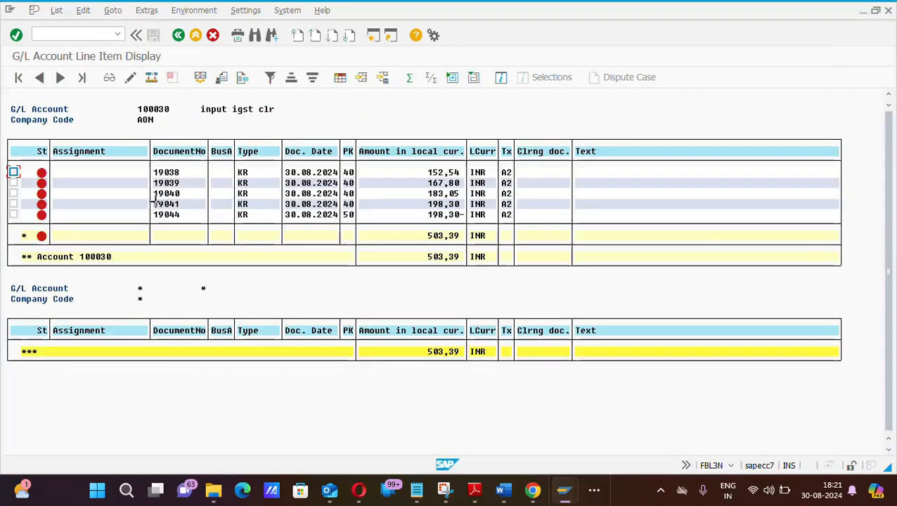
- Enter documents 19041 and 19044 as selection criteria and process their open items
drag(167, 204, 167, 214)
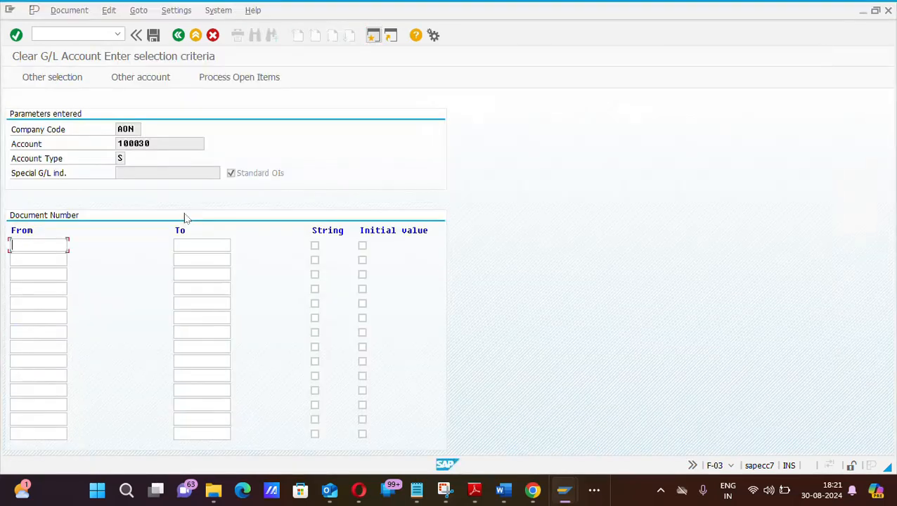
text(19044)
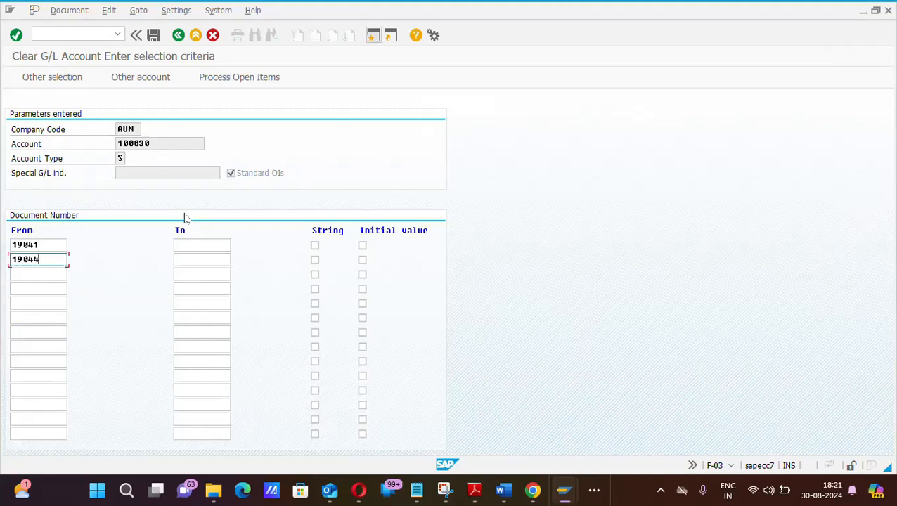
mouse_move(246, 77)
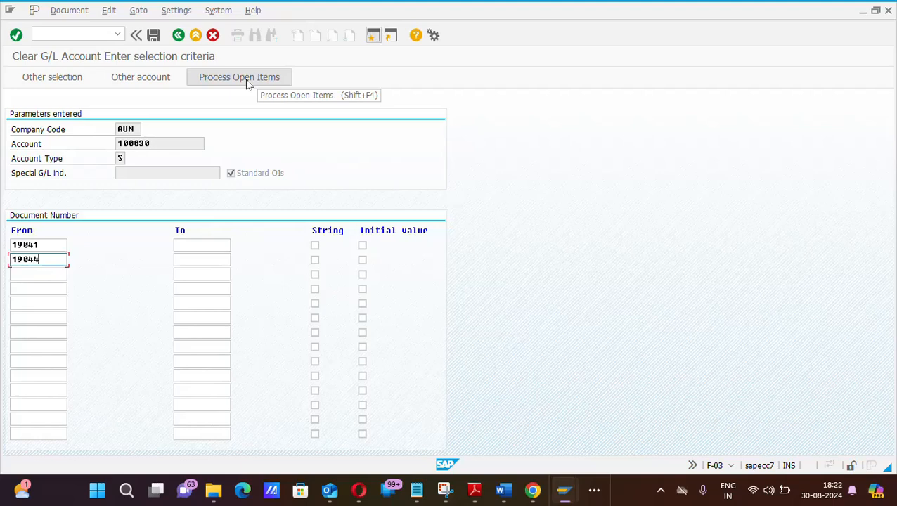
click(239, 77)
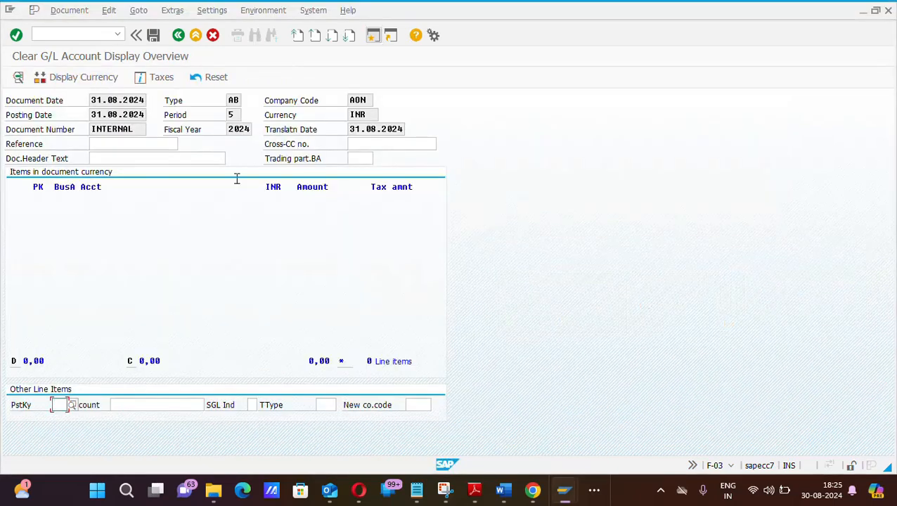
mouse_move(153, 35)
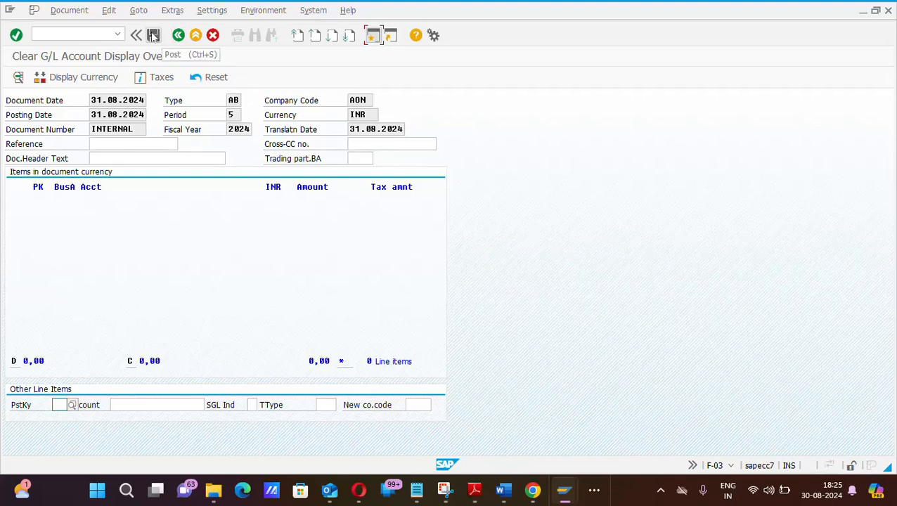
- Post clearing document 1020 for company code AON
click(152, 35)
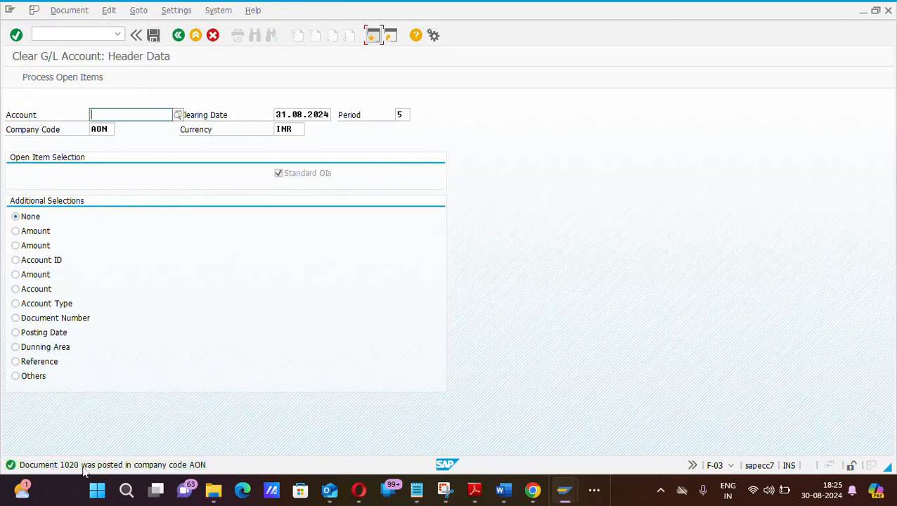
mouse_move(207, 472)
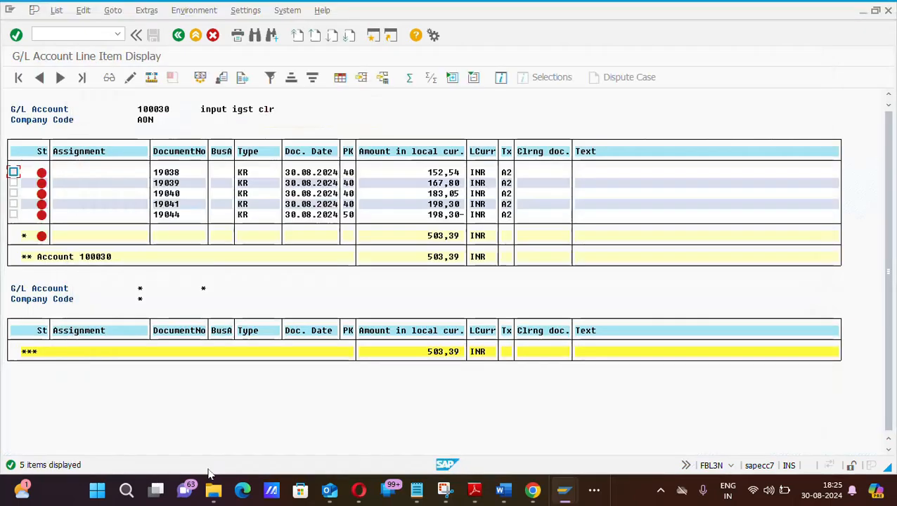
mouse_move(457, 212)
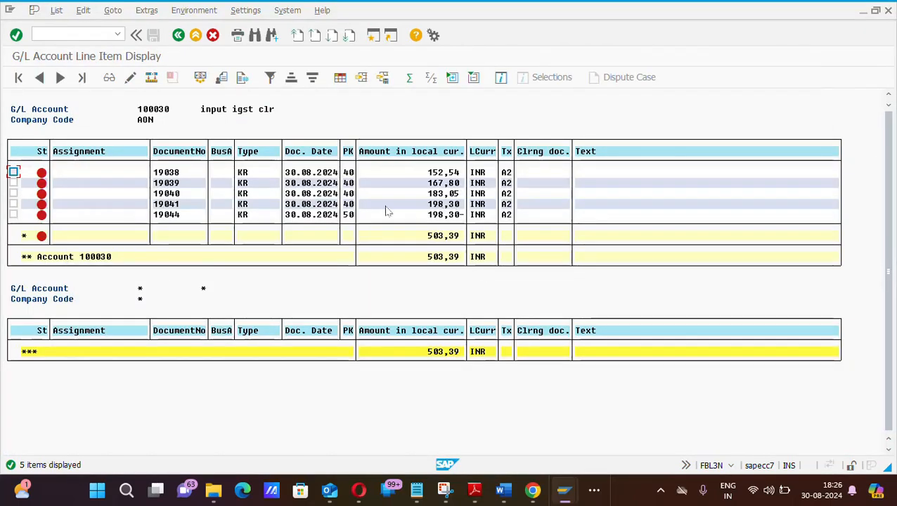
- Refresh the FBL3N list so only documents 19038–19040 remain open
click(56, 10)
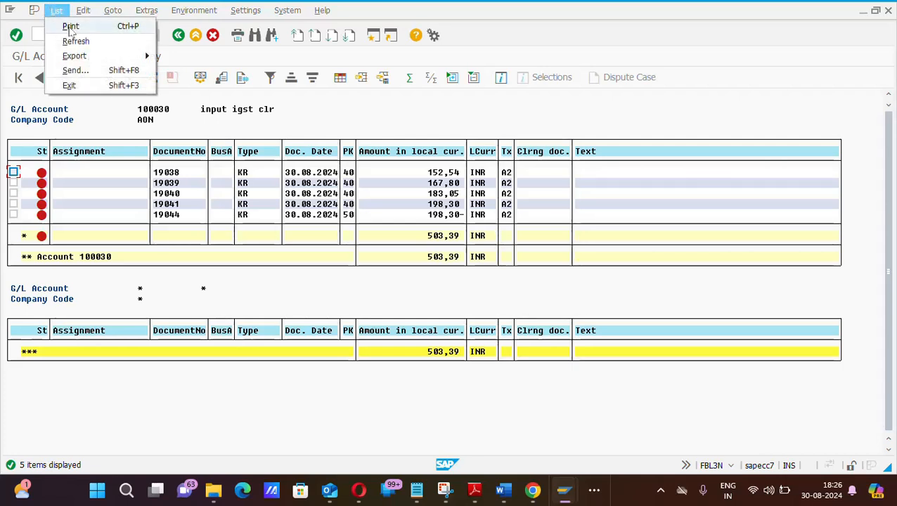
mouse_move(76, 41)
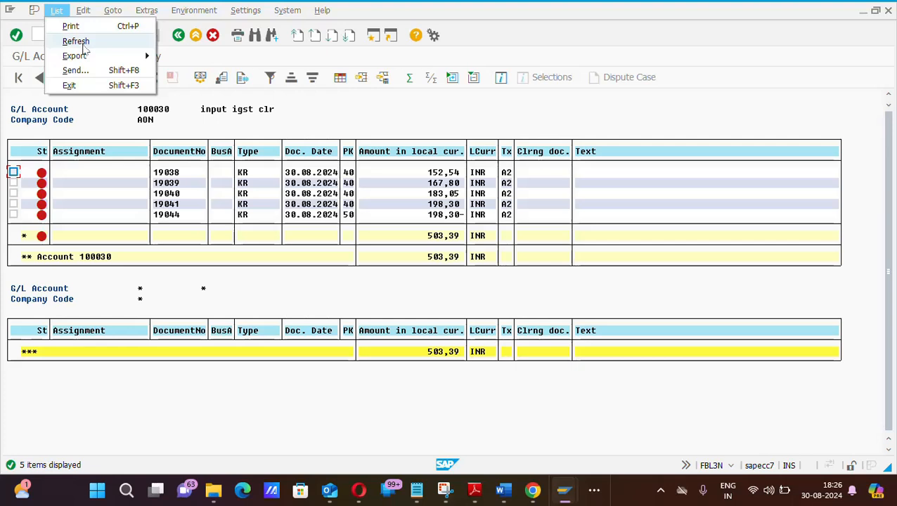
click(76, 41)
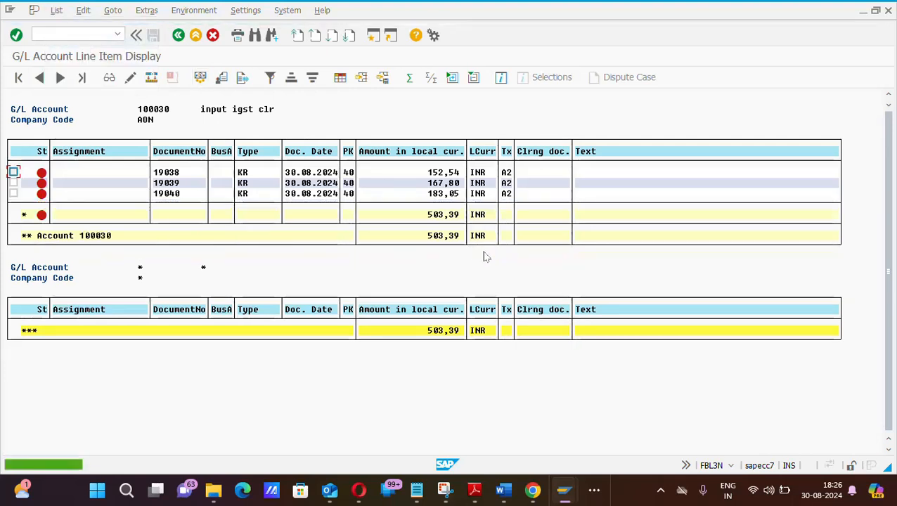